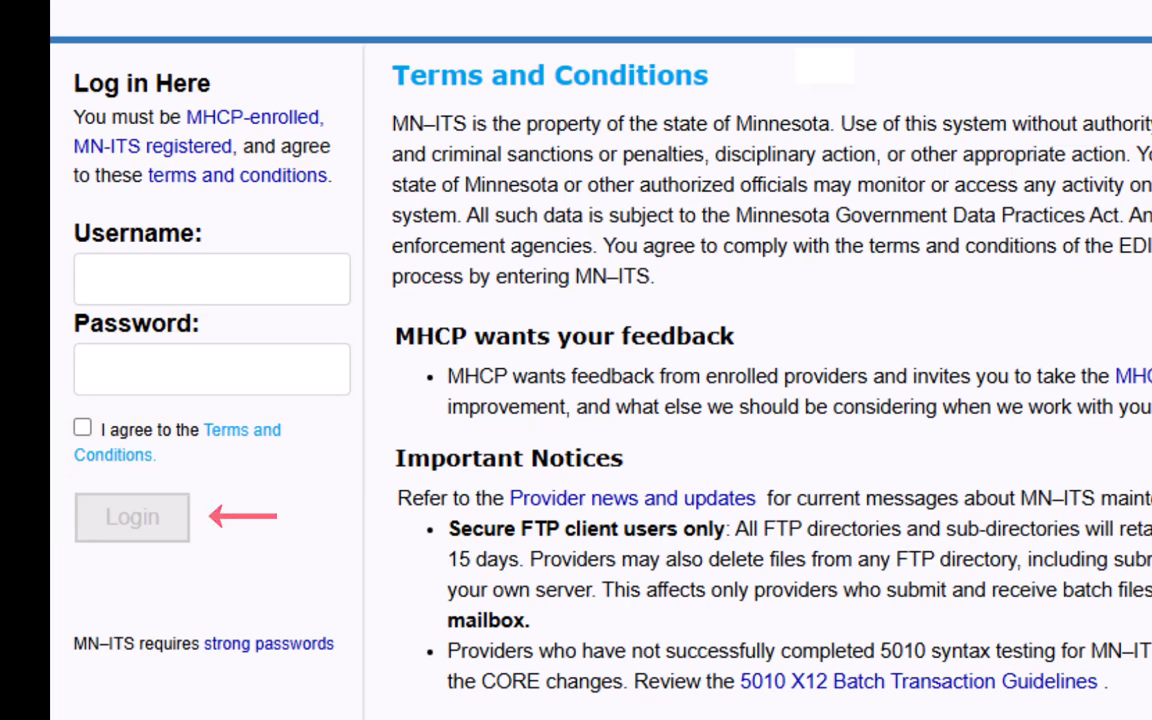
Log in to MN-ITS and reach the home page with its function list
click(132, 516)
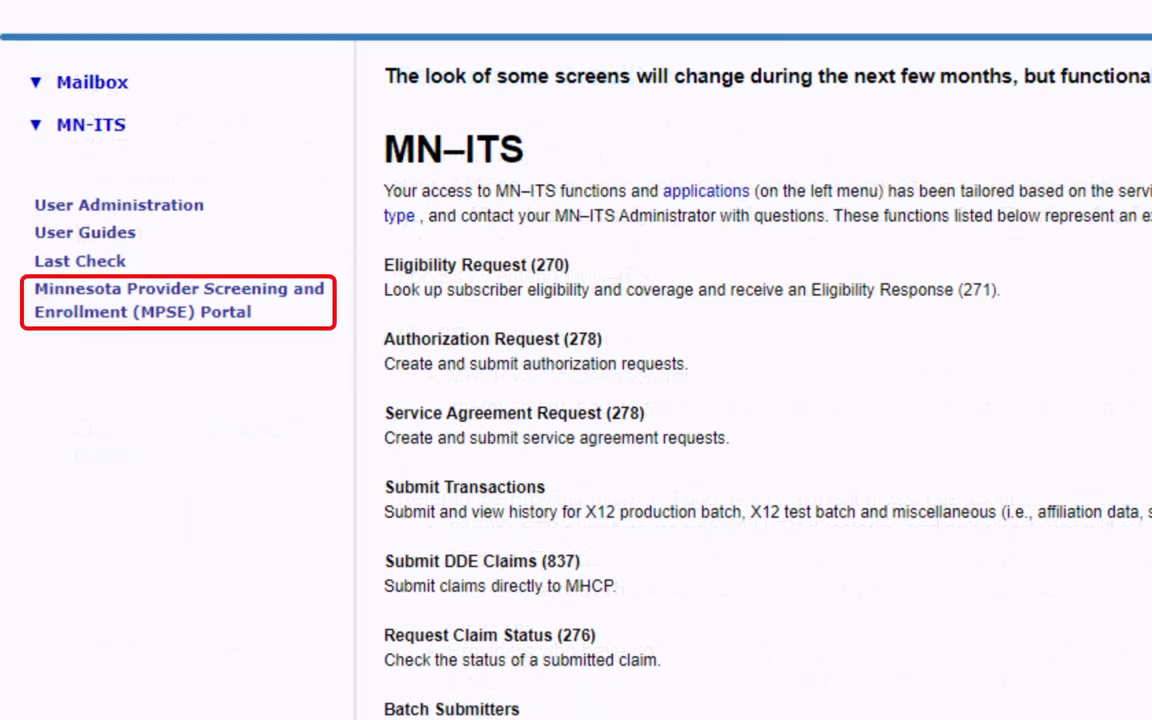
Enter the MPSE Portal, review Manage Portfolio, and create a new request for 18-SLSCORP
click(176, 300)
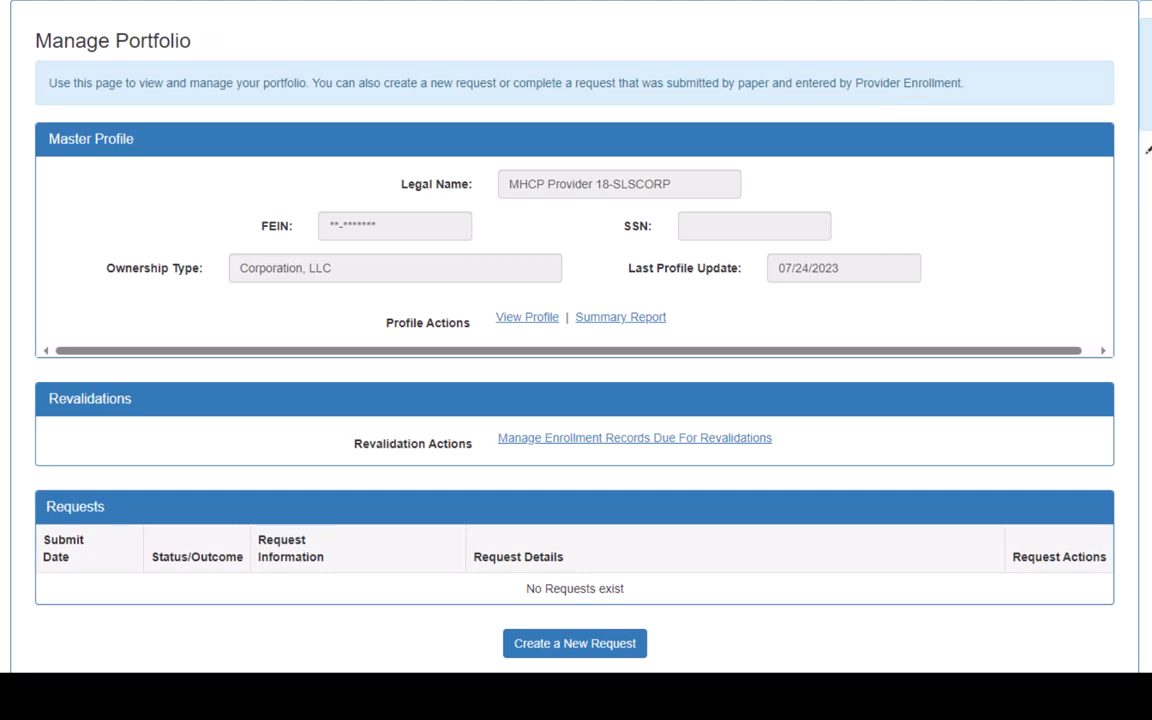
scroll(up, 3)
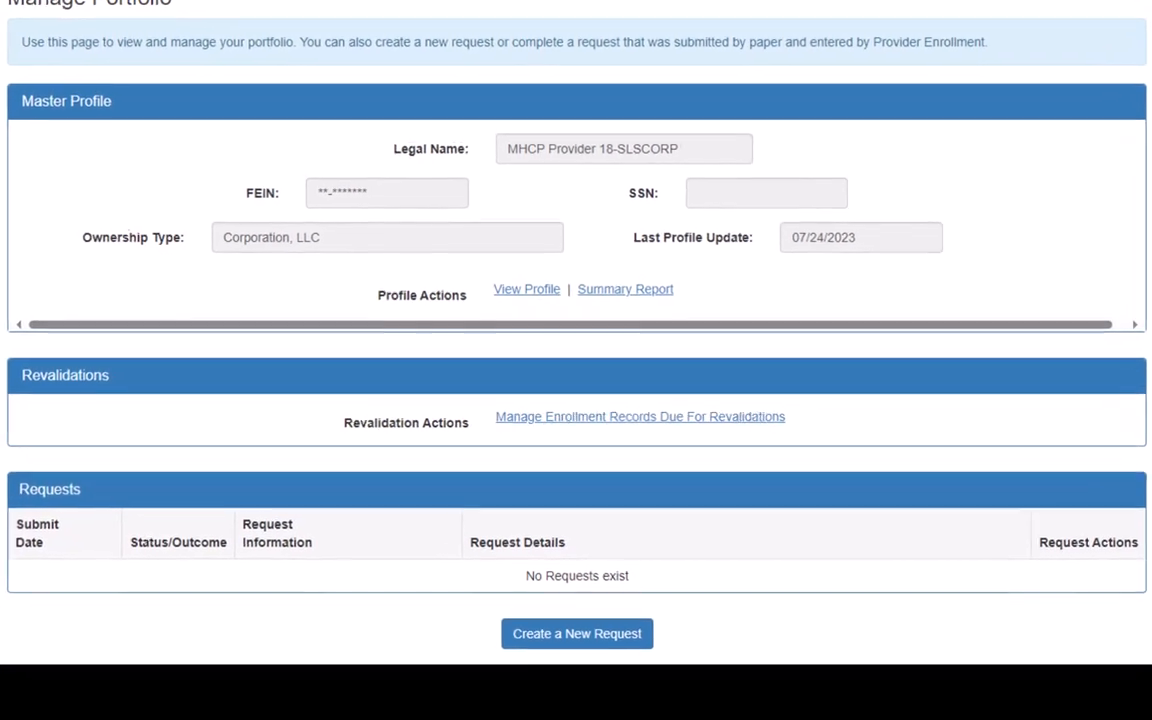
scroll(down, 3)
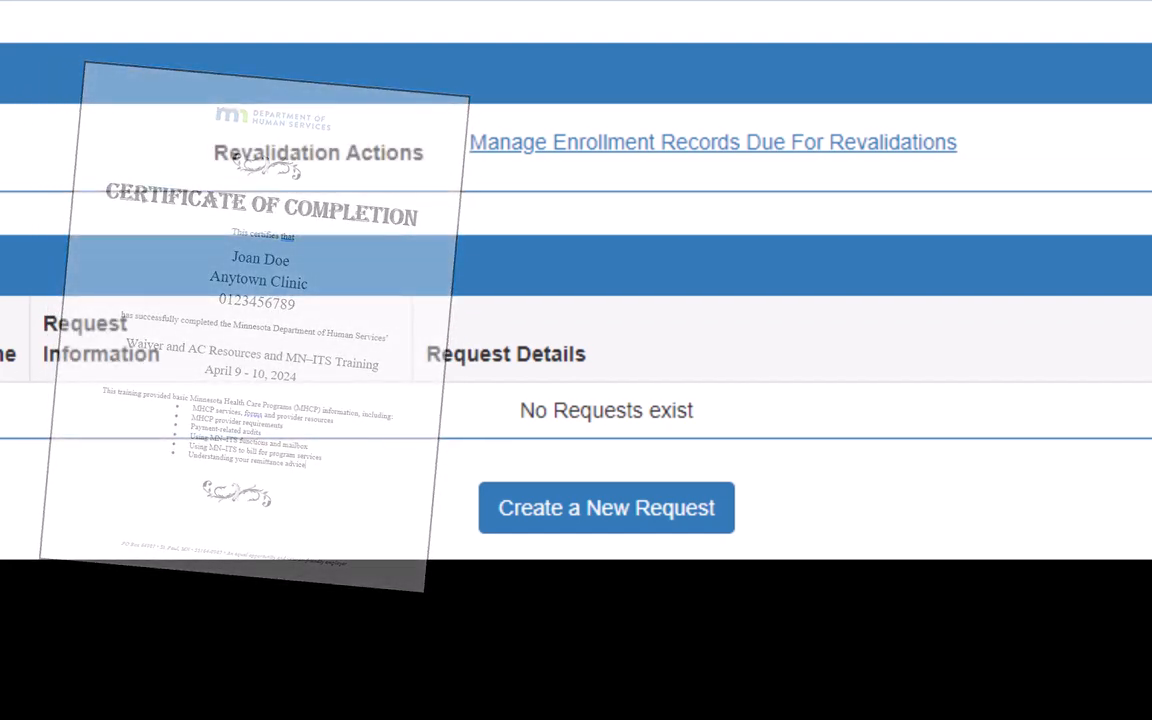
click(606, 508)
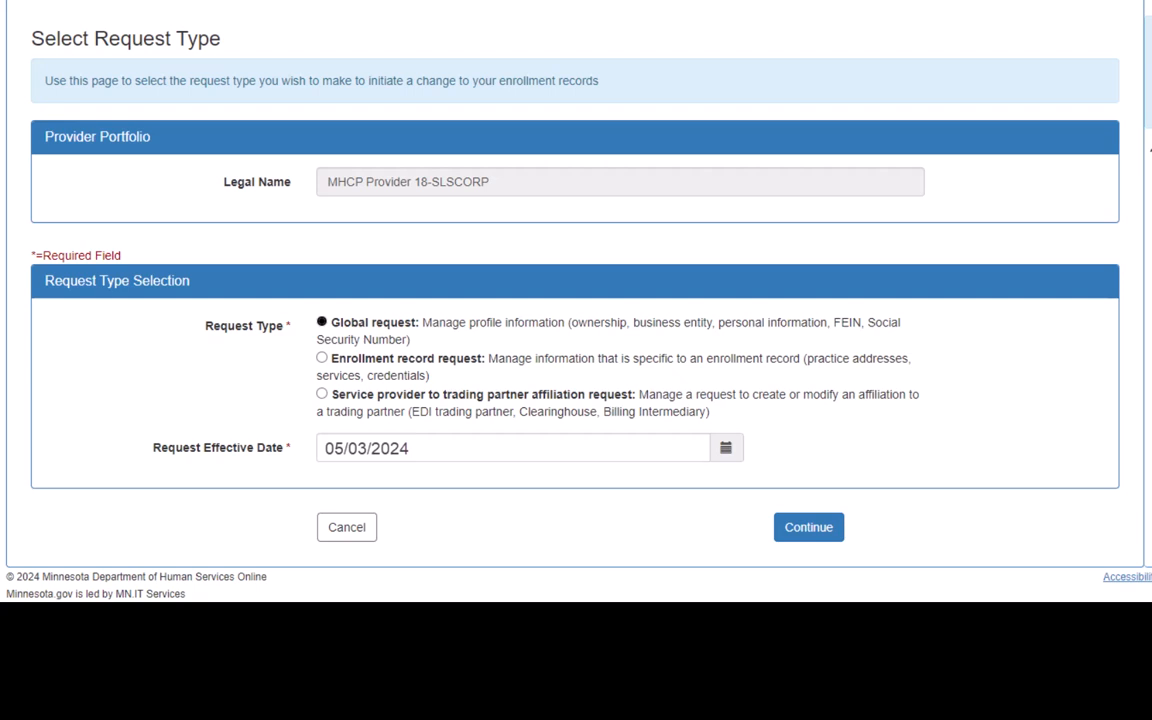
Choose Global request as the type and continue into its workflow
click(808, 528)
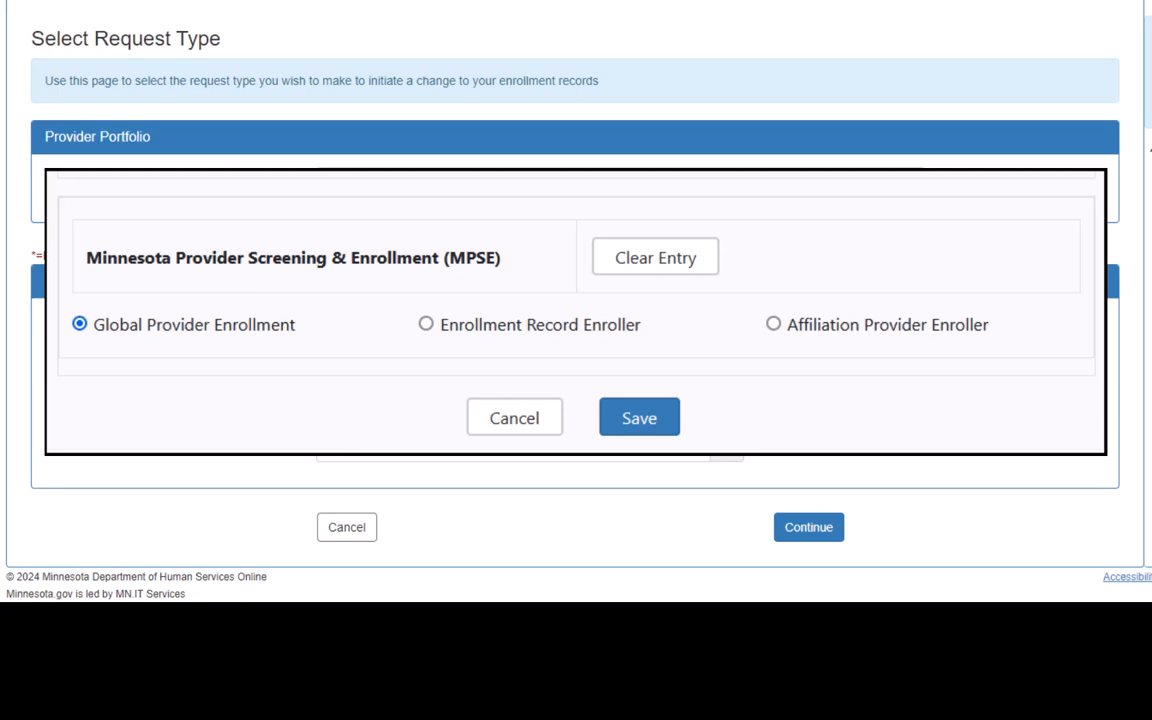
click(638, 418)
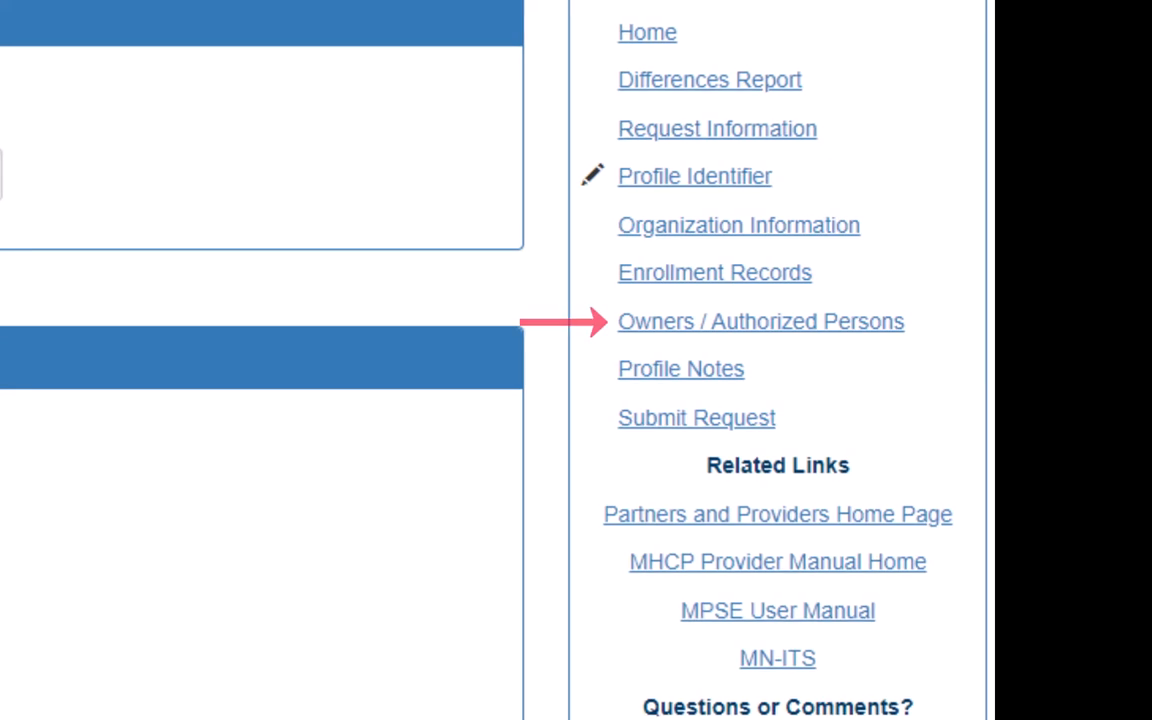
View the Owners/Authorized Persons page and review the global and enrollment owner tables
click(760, 320)
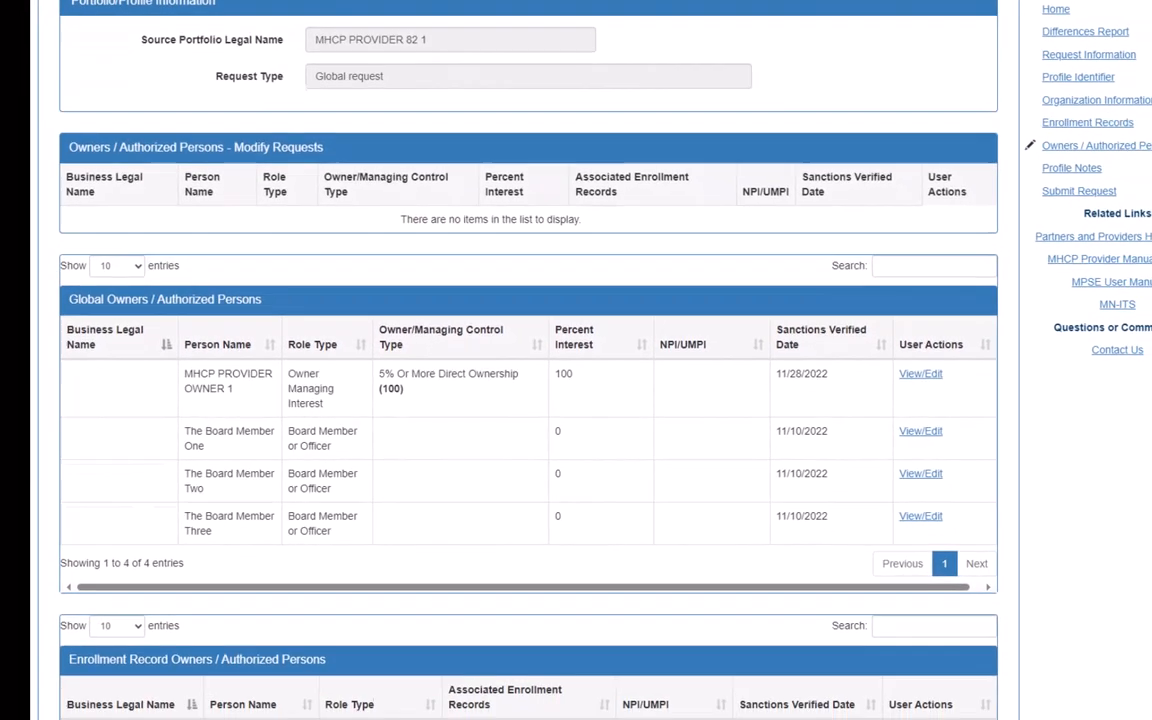
scroll(down, 3)
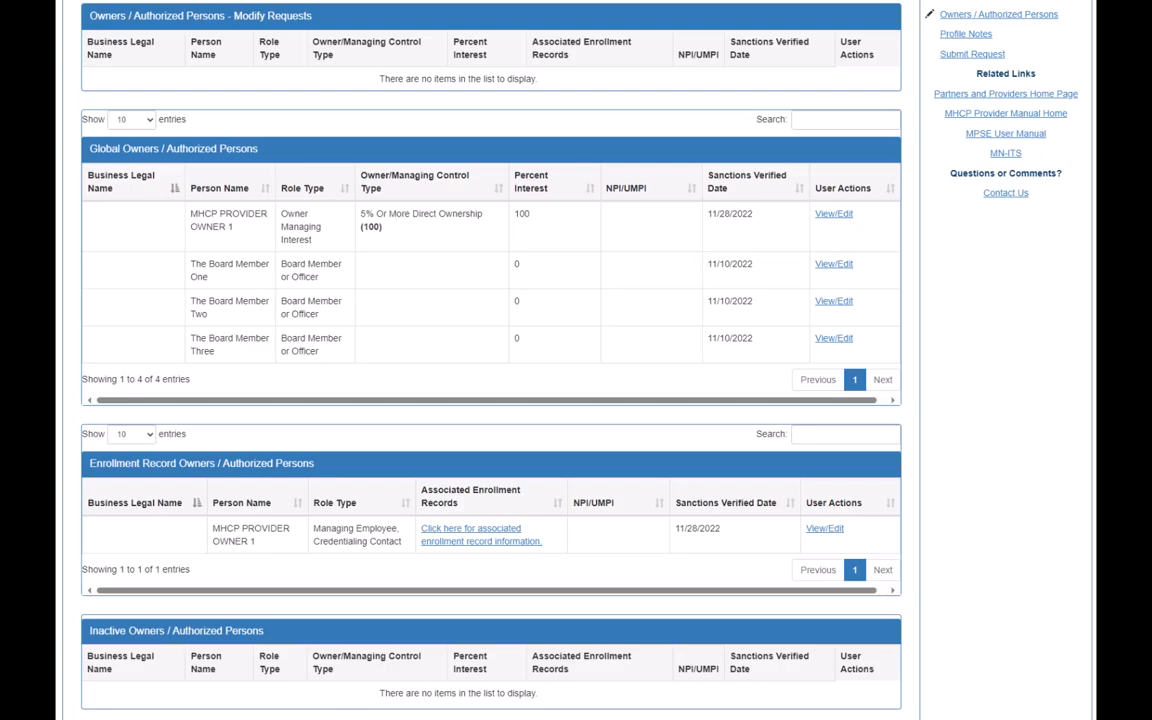
scroll(down, 3)
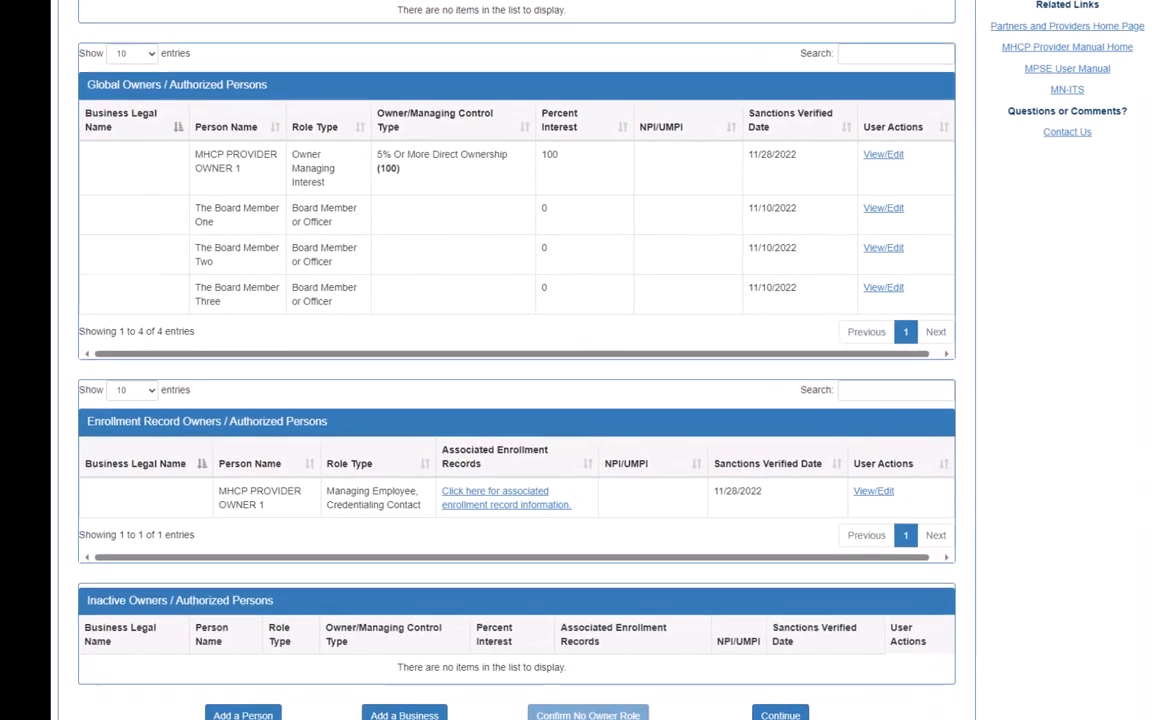
scroll(down, 3)
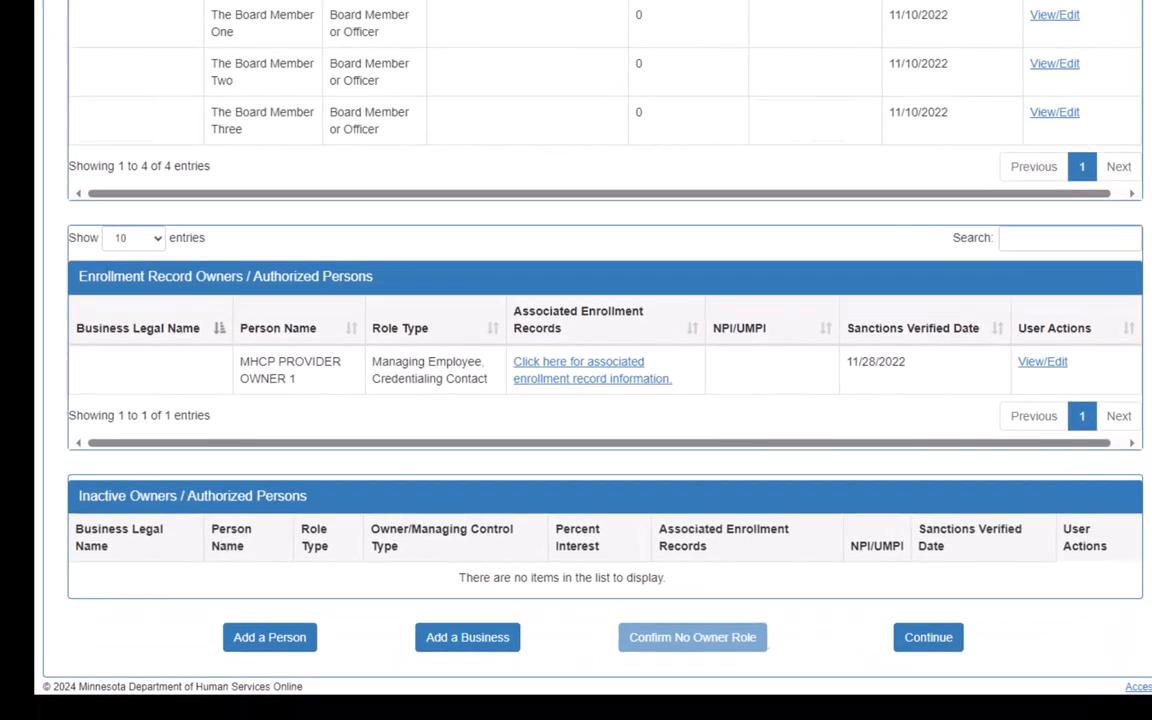
scroll(down, 3)
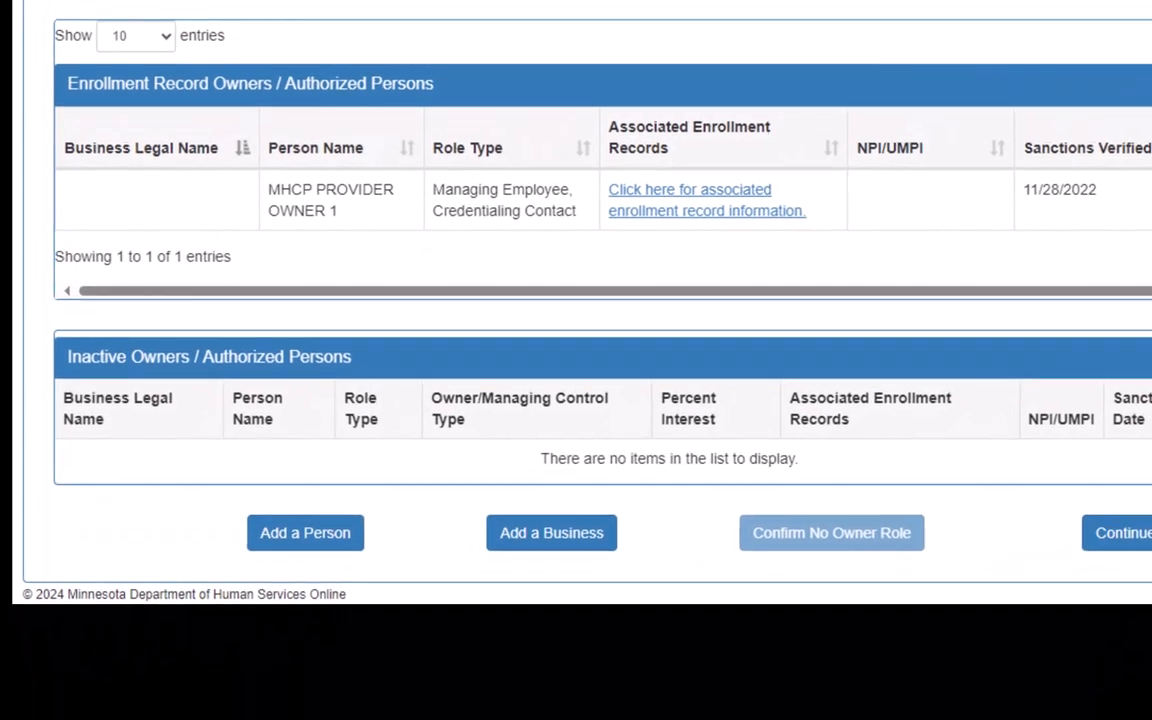
scroll(down, 3)
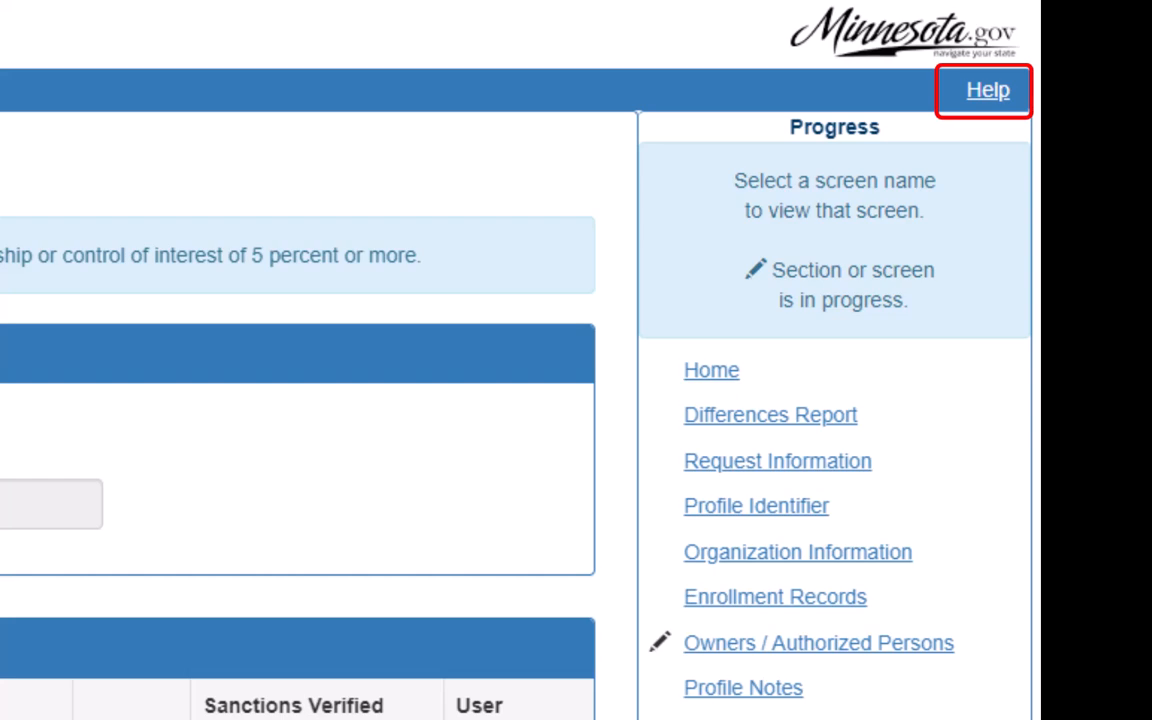
Consult the MPSE User Manual's Global Request guide under MPSE Requests
click(986, 88)
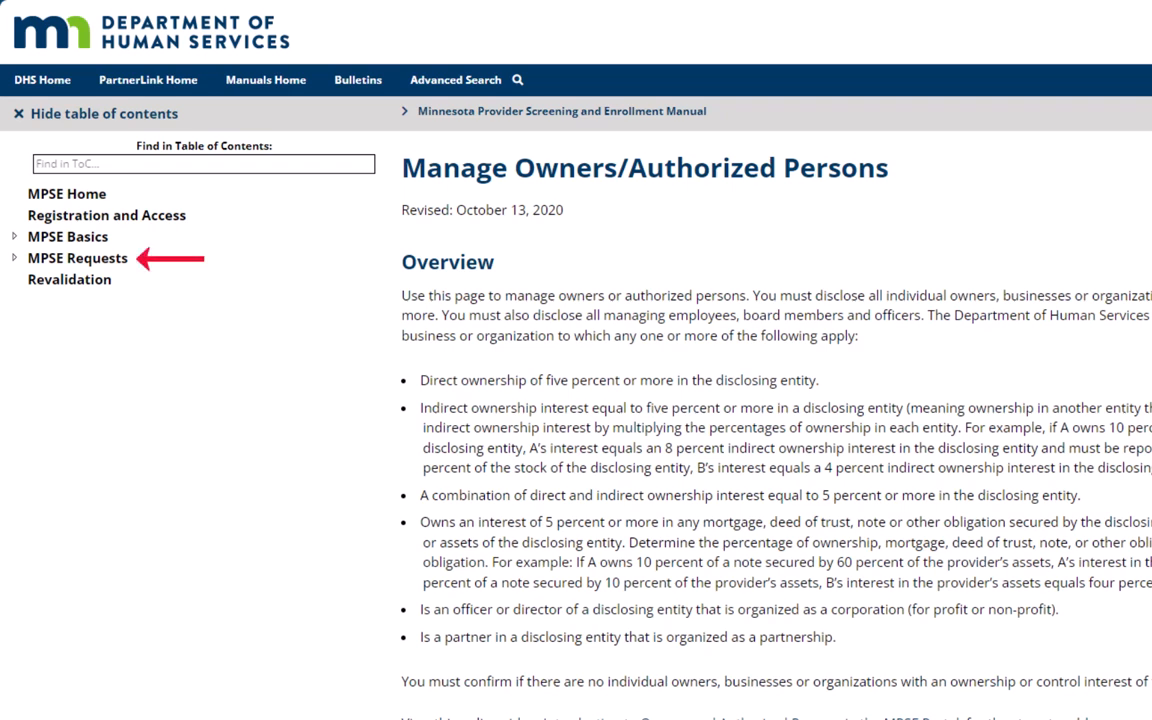
click(76, 258)
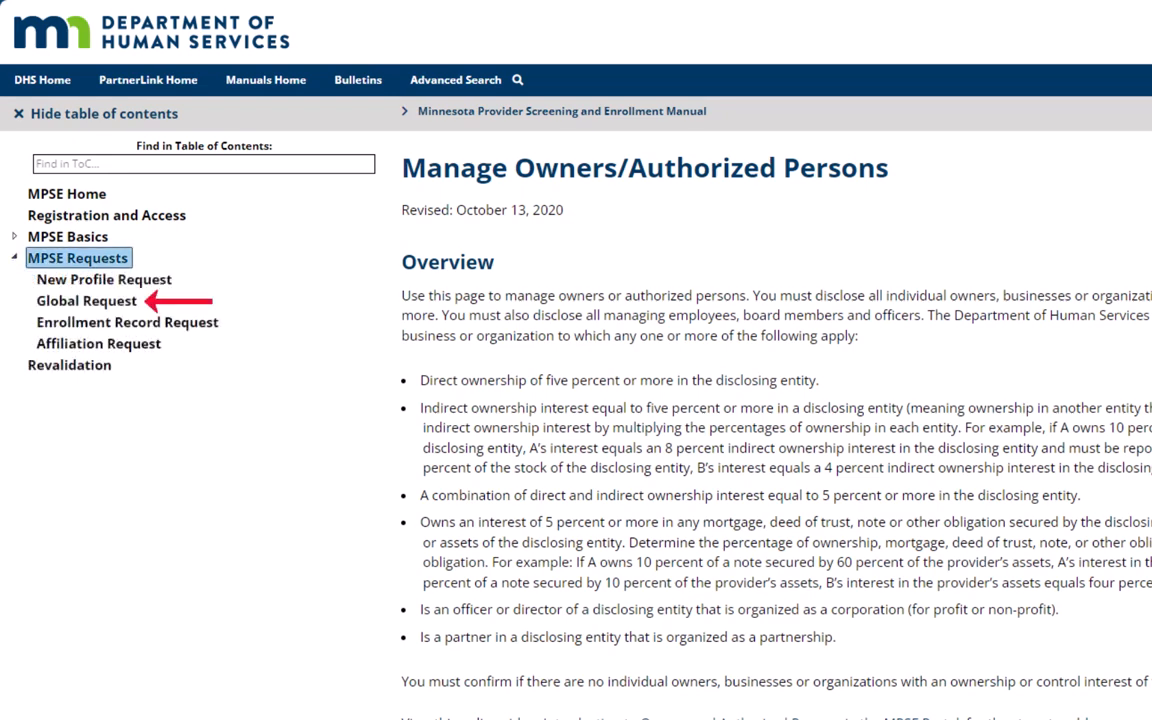
click(86, 300)
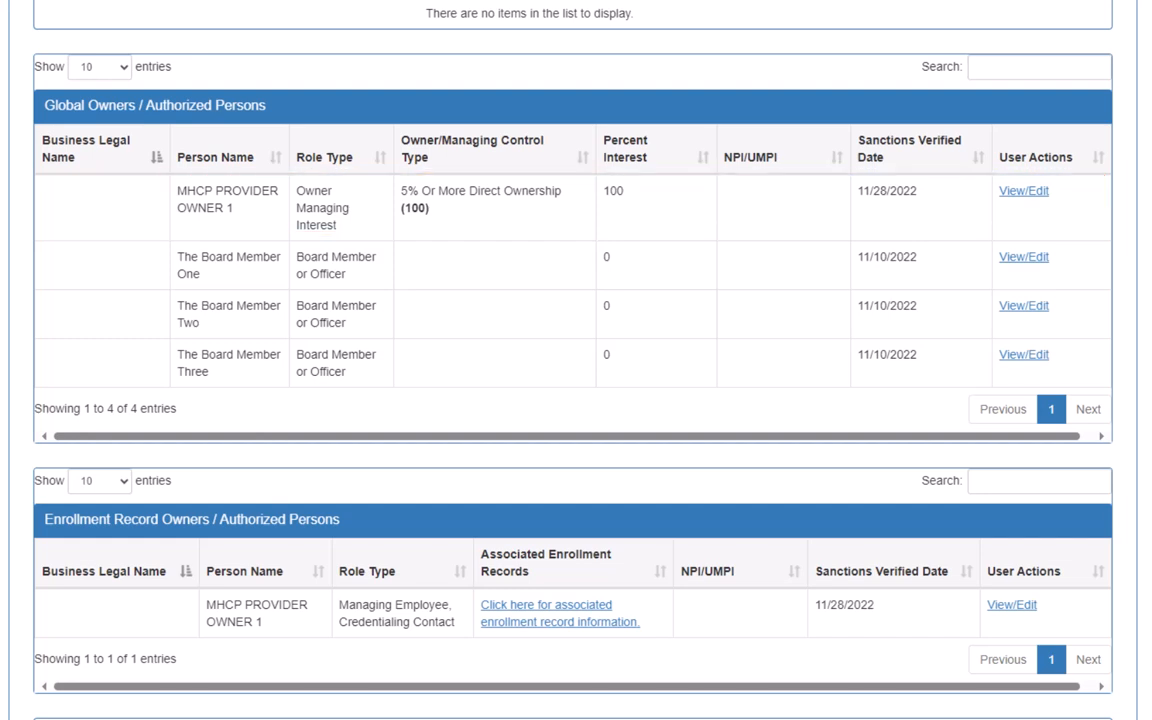
mouse_move(1024, 192)
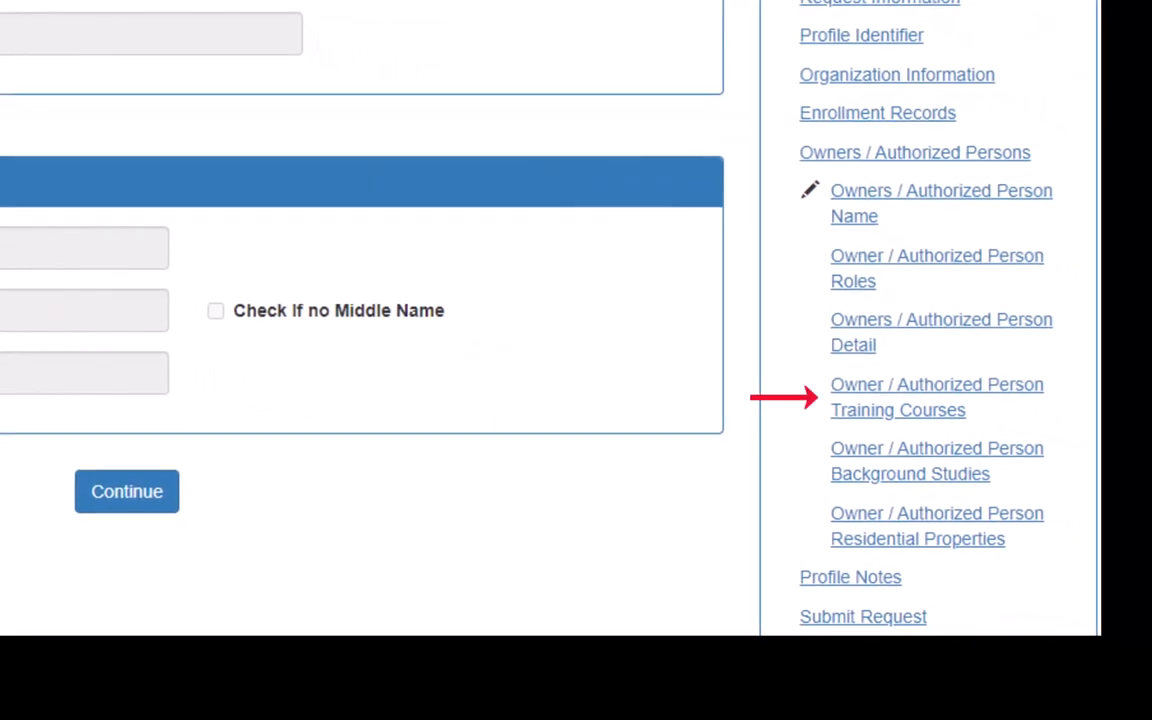
View/Edit MHCP PROVIDER OWNER 1 to reach the owner's training courses page
click(936, 396)
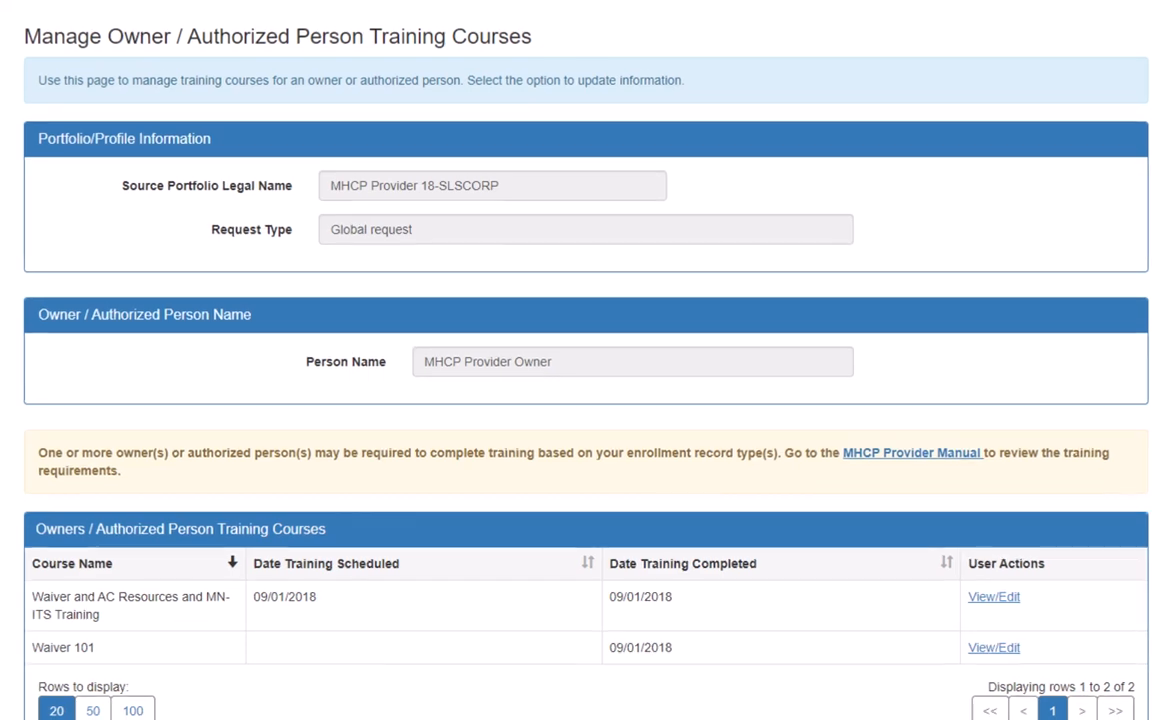
Add a Course for MHCP Provider Owner and show the Course Name options
scroll(down, 3)
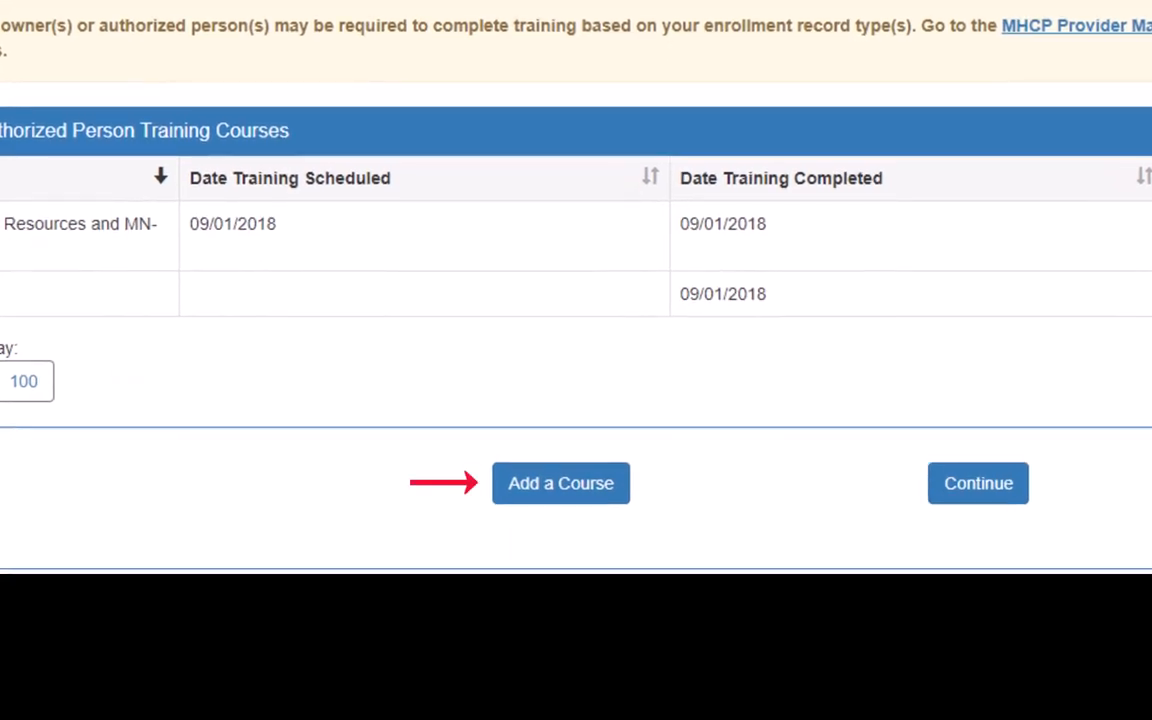
click(560, 482)
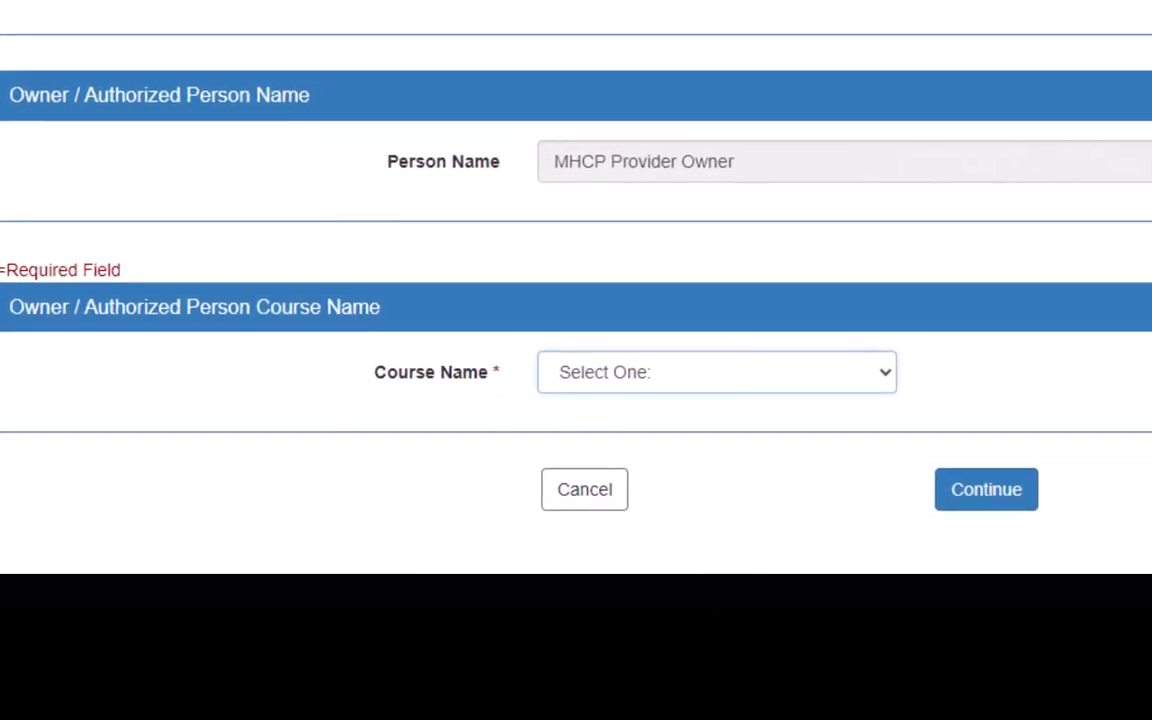
click(716, 370)
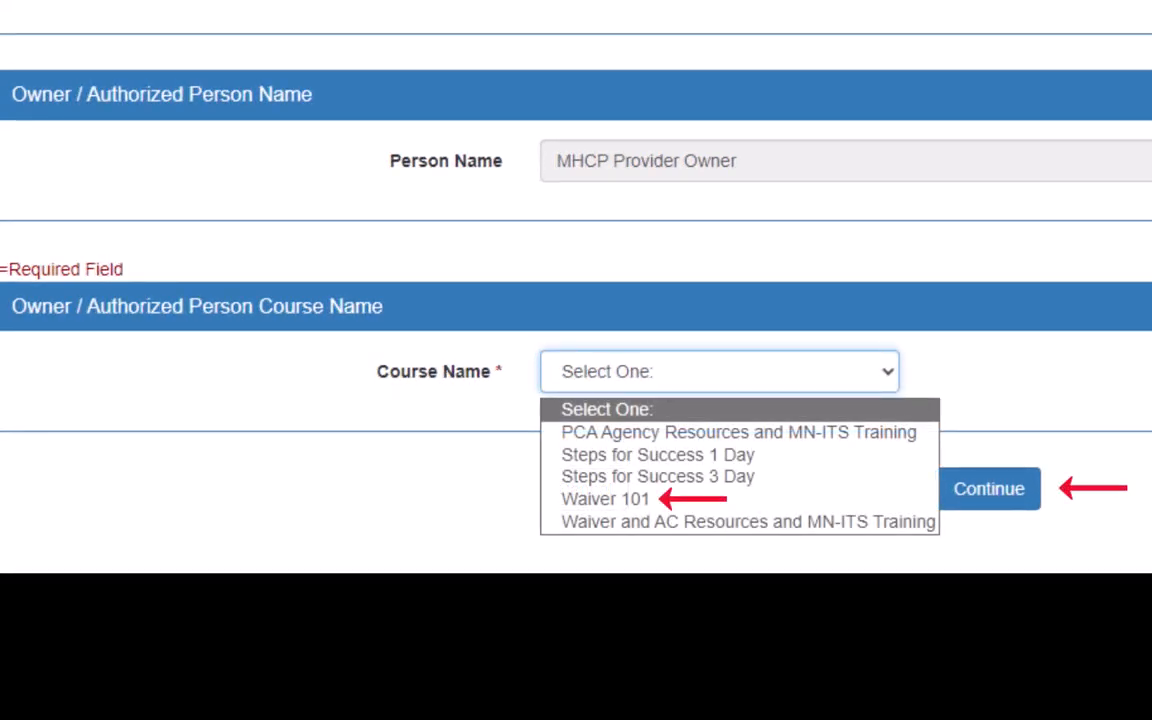
Select Waiver 101 completed 04/09/2024 and attach certificate form (4).pdf
click(604, 500)
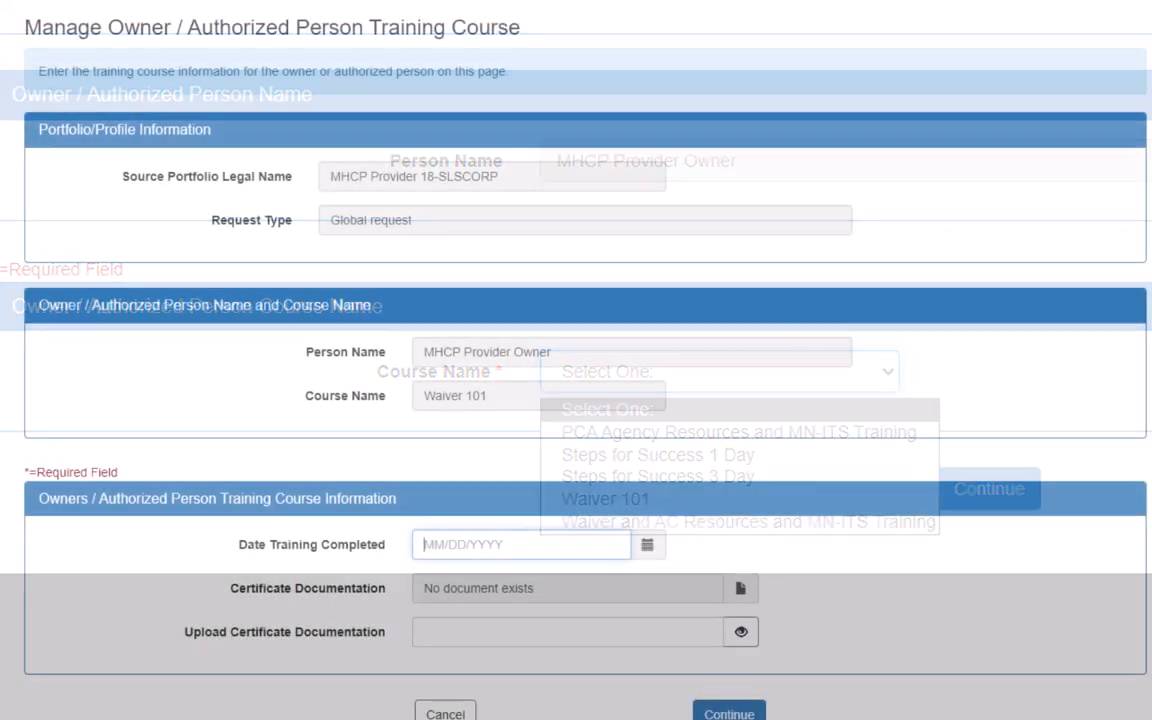
click(604, 498)
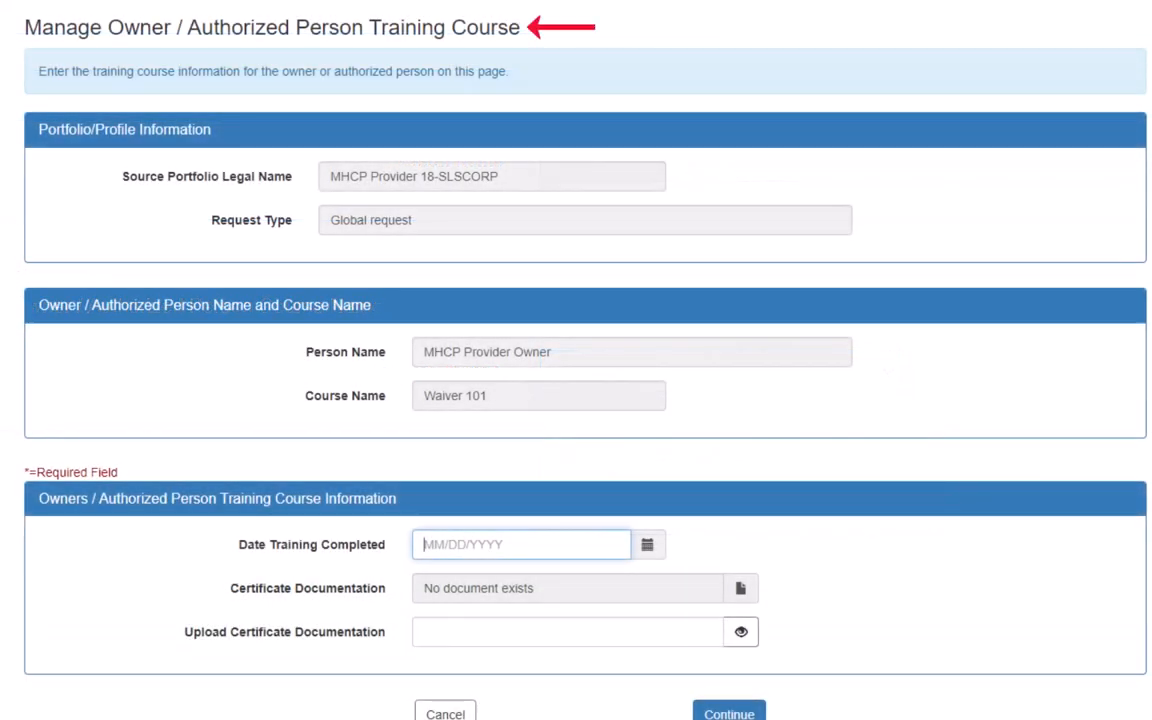
scroll(down, 3)
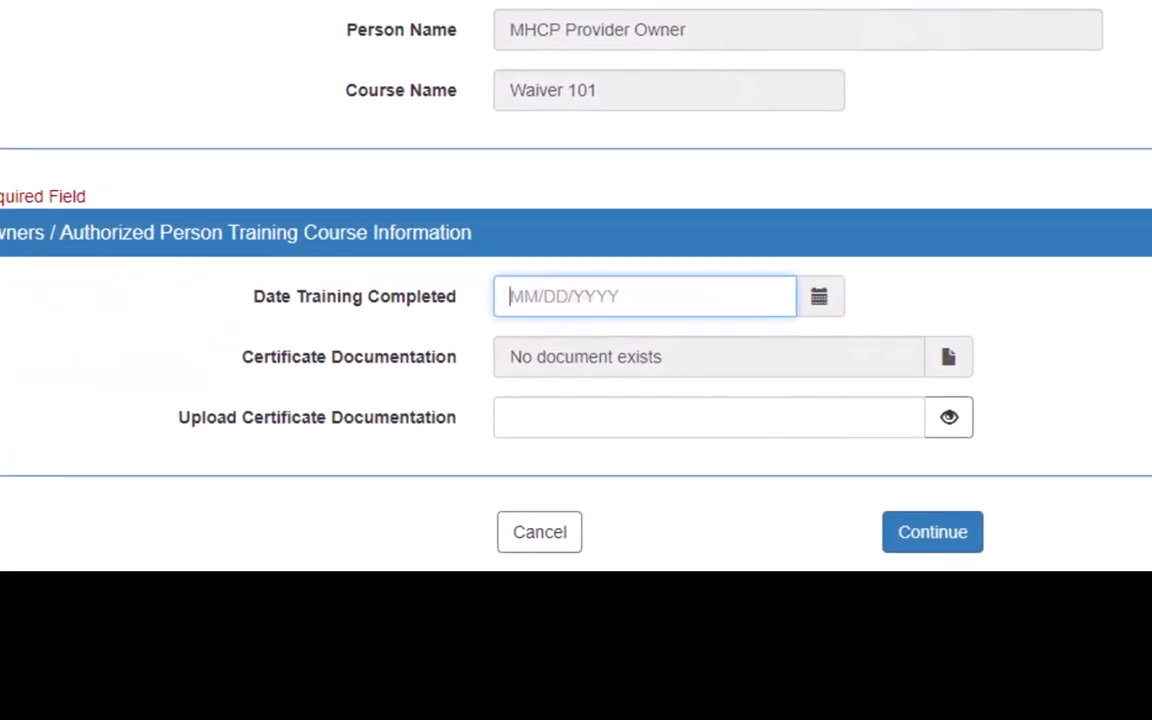
text(04/09/2024)
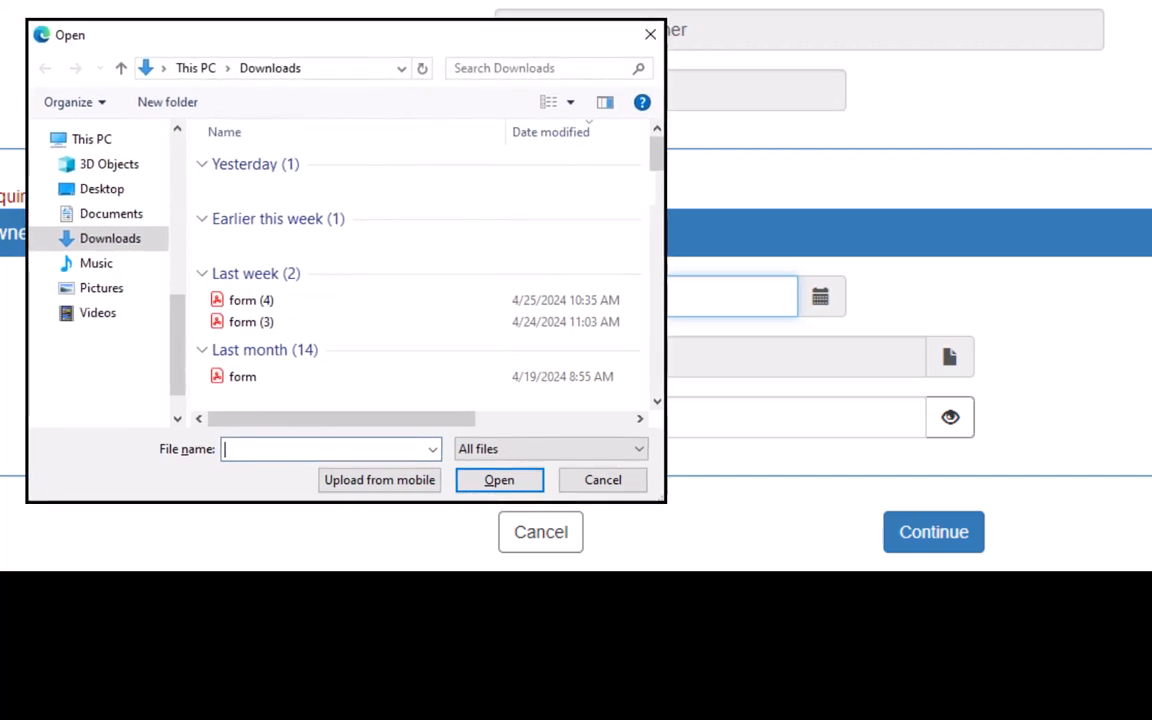
click(500, 480)
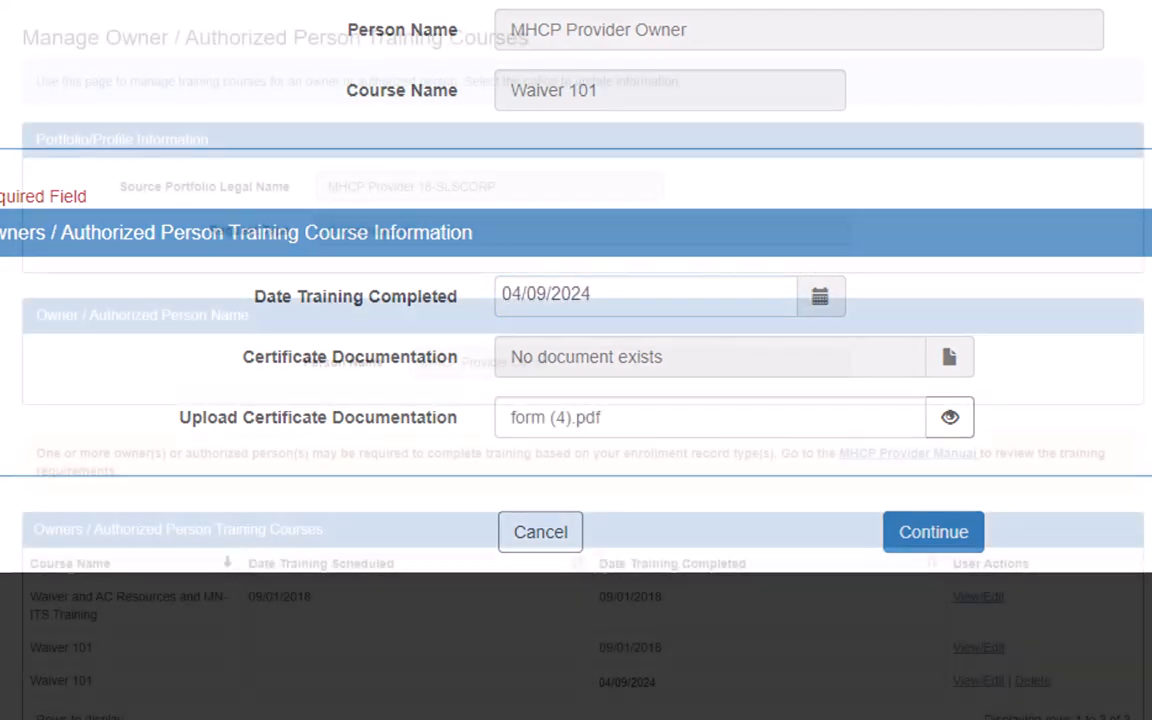
Continue to save Waiver 101, giving the owner three listed courses
click(540, 532)
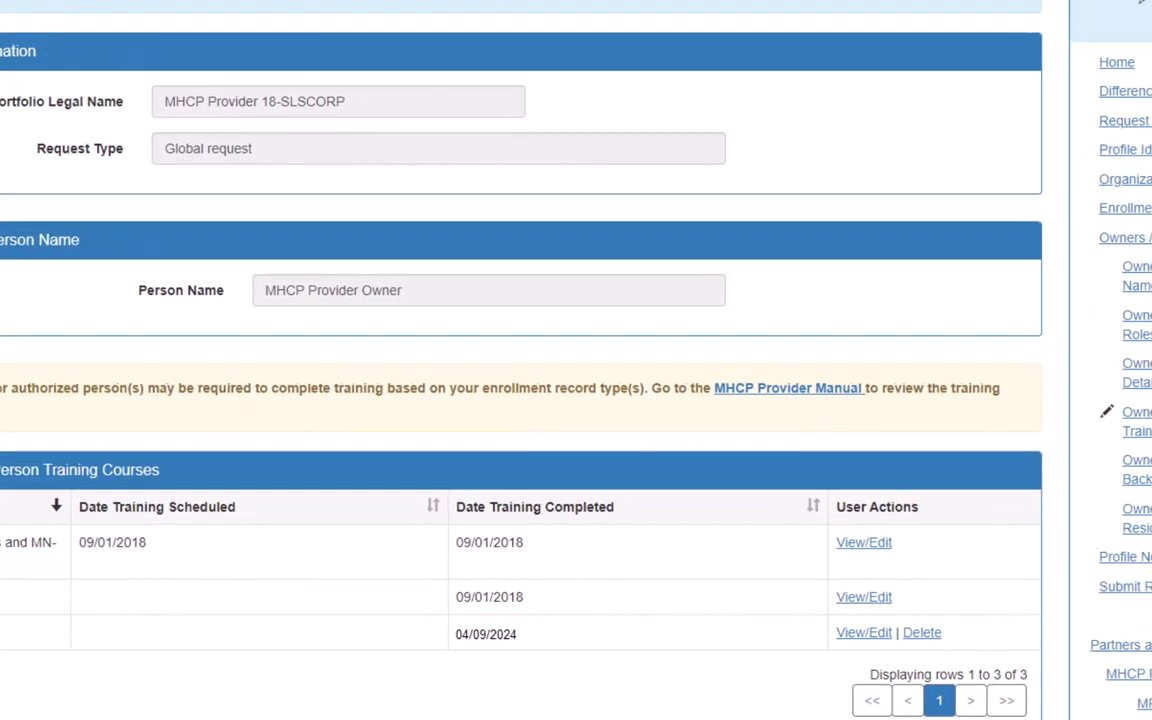
scroll(down, 3)
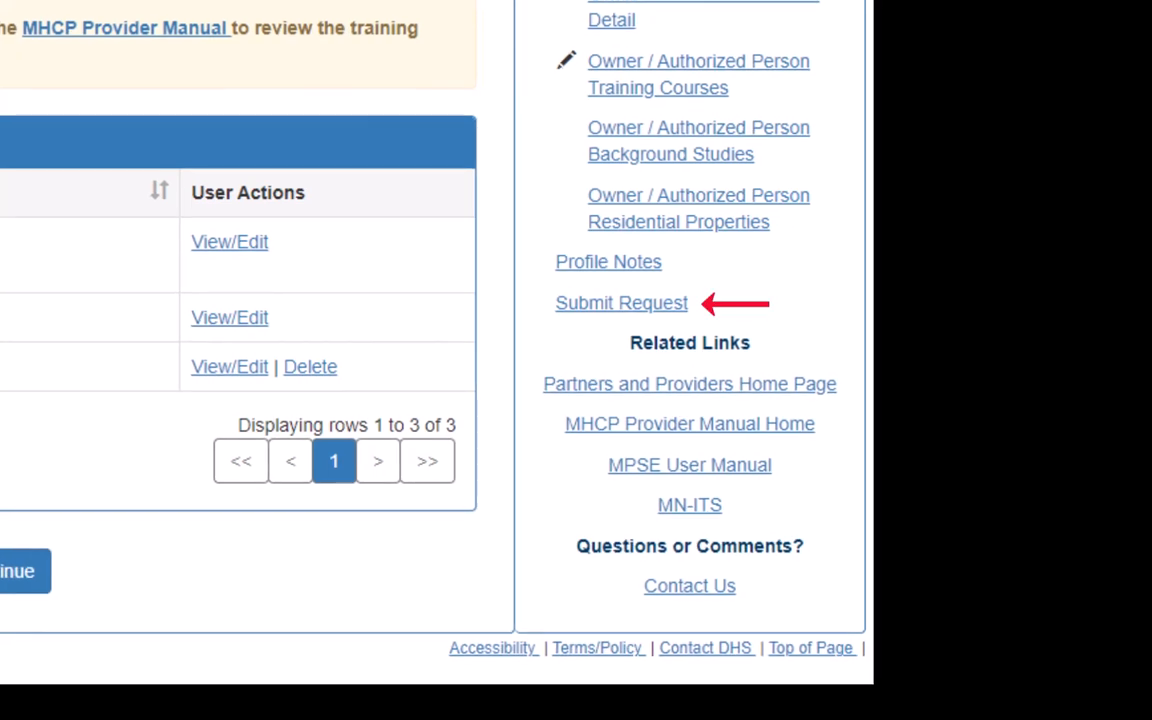
Submit the global request for approval with the attestation certified
click(620, 302)
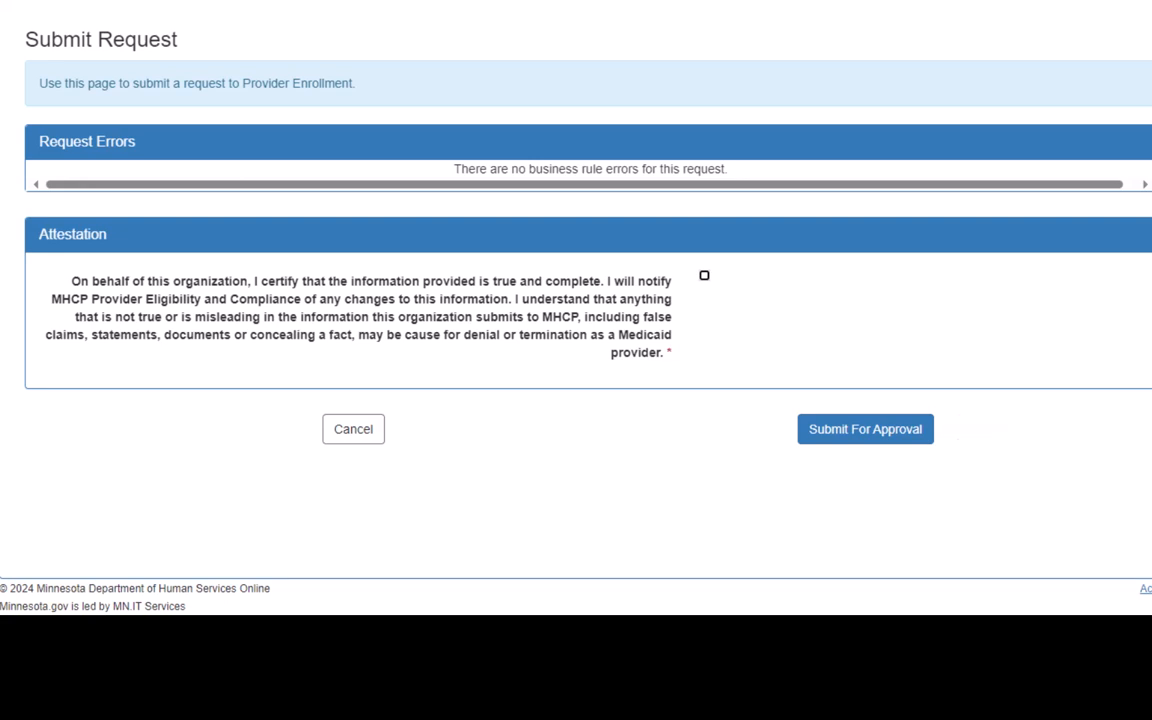
click(864, 428)
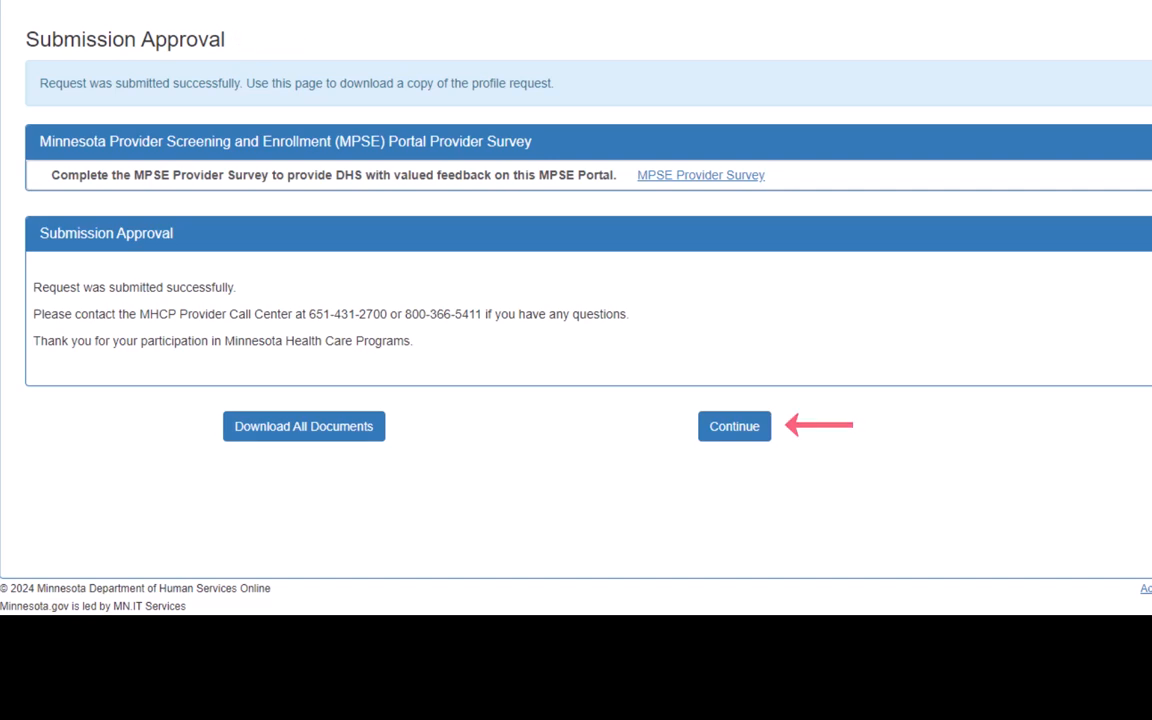
Continue back to Manage Portfolio and view the 05/03/2024 request listed as Pending Review
click(734, 426)
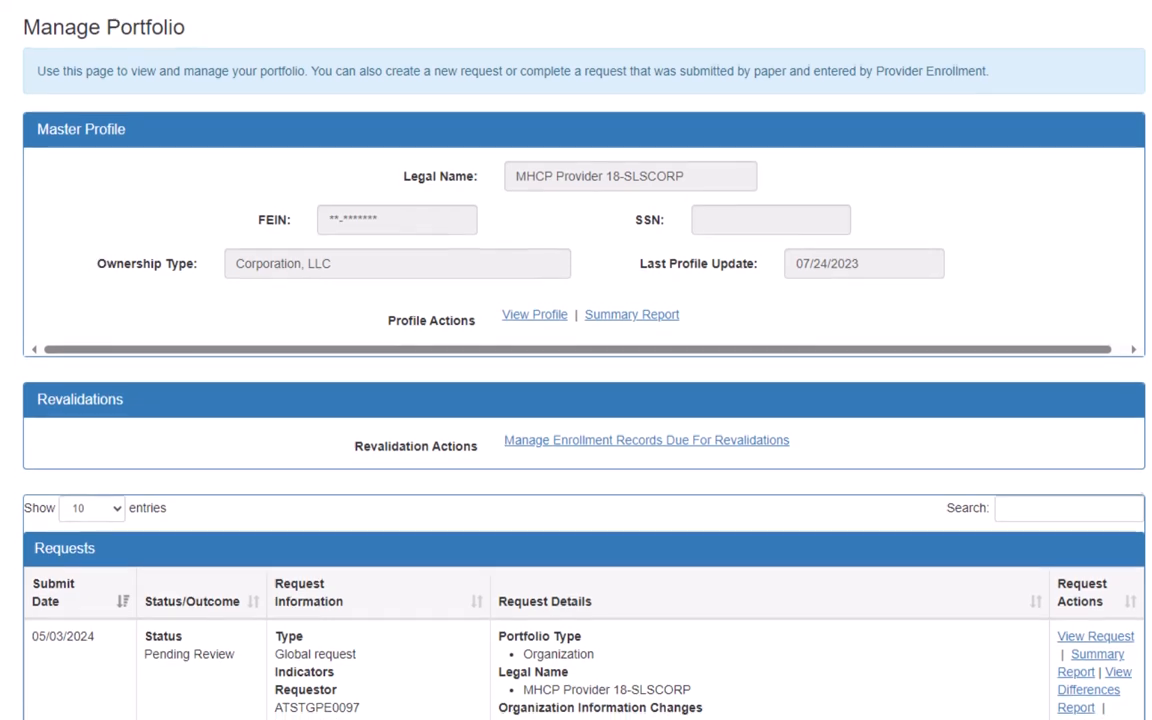
scroll(down, 3)
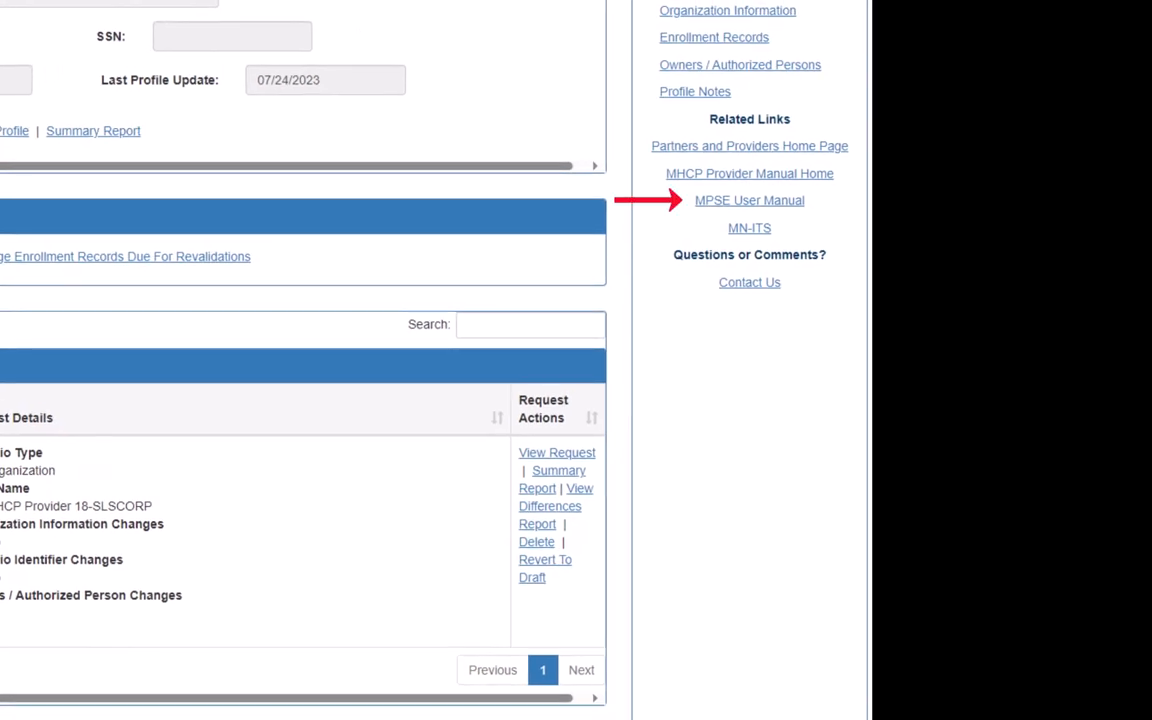
From Related Links, reach MHCP provider news and updates and scroll to its Training announcements
click(748, 200)
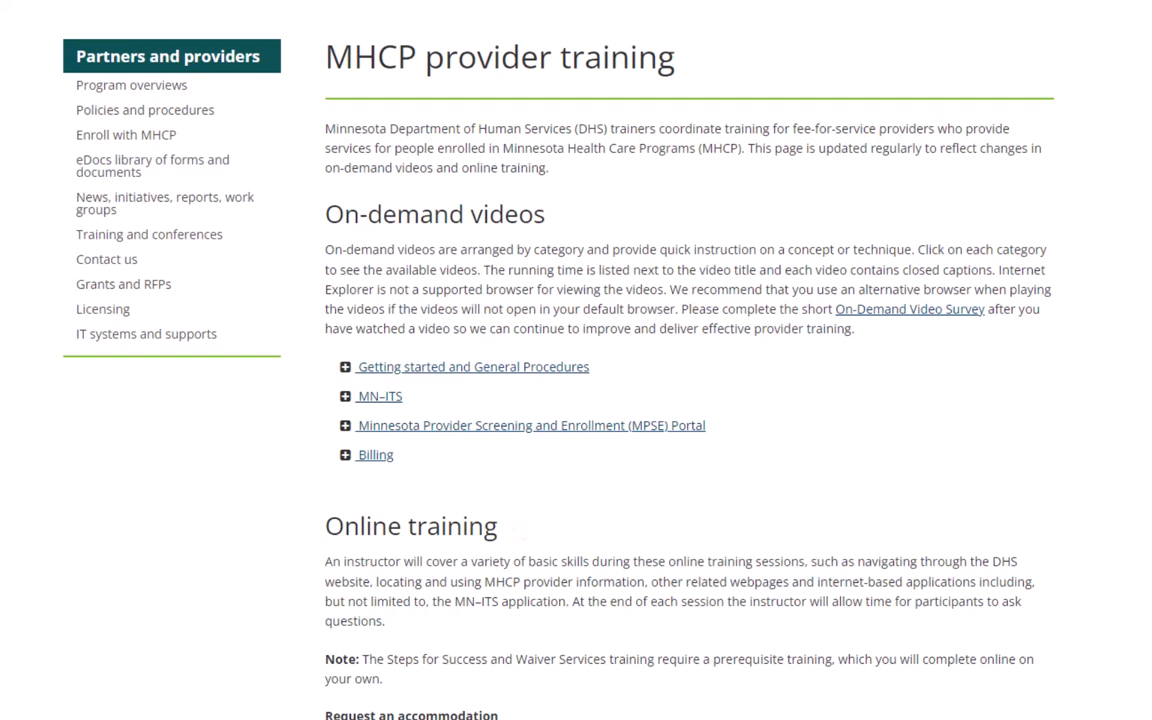
scroll(down, 3)
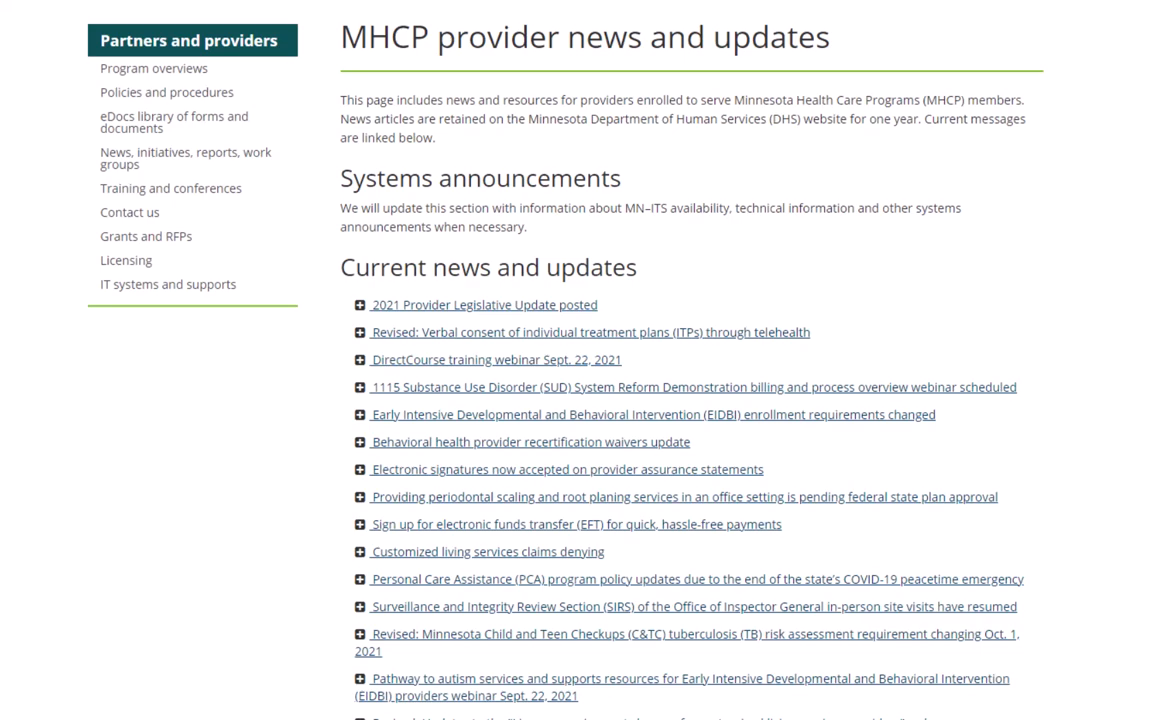
scroll(down, 3)
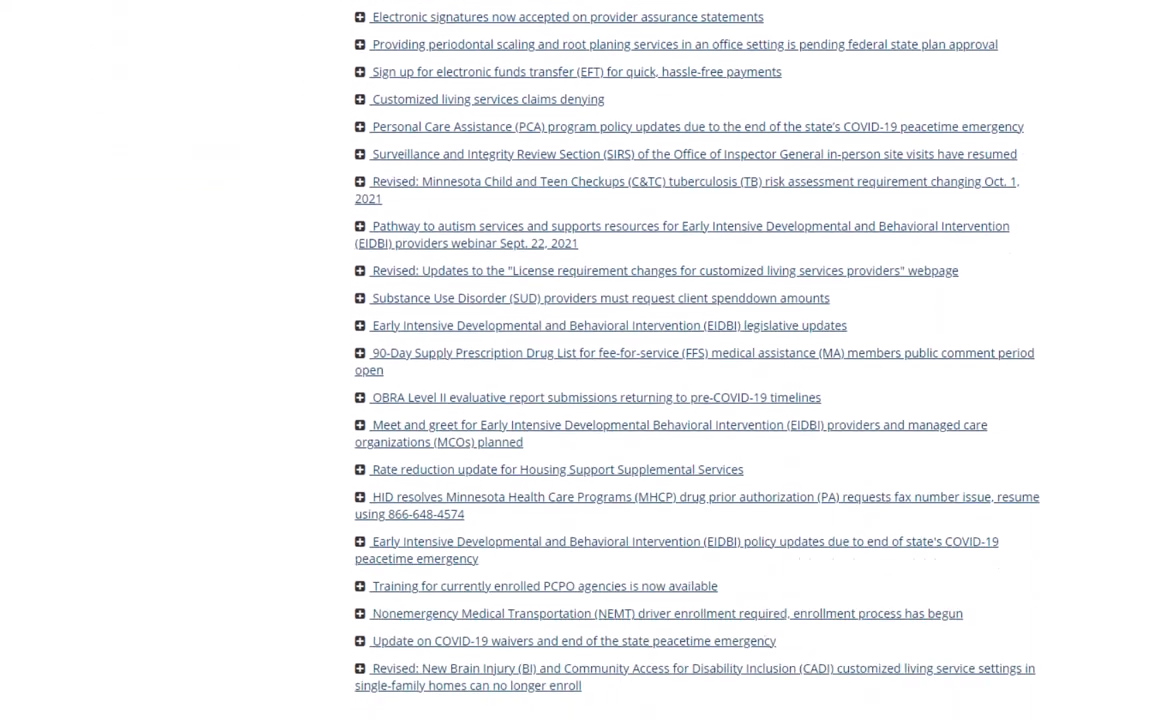
scroll(down, 3)
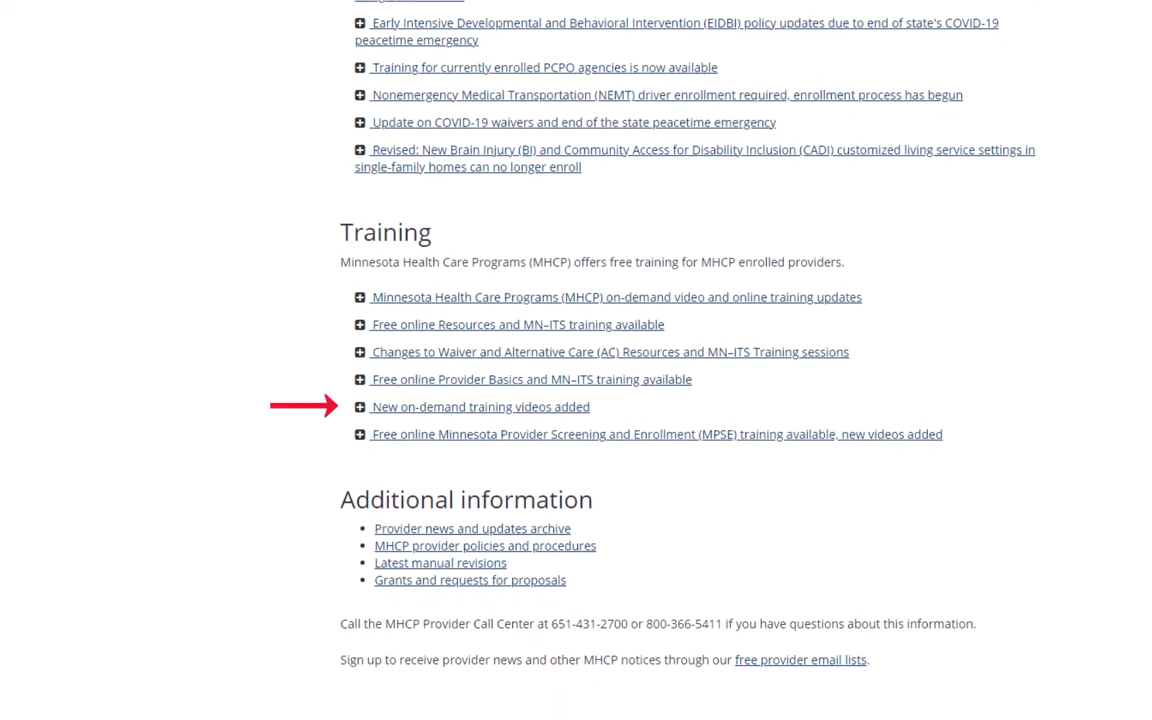